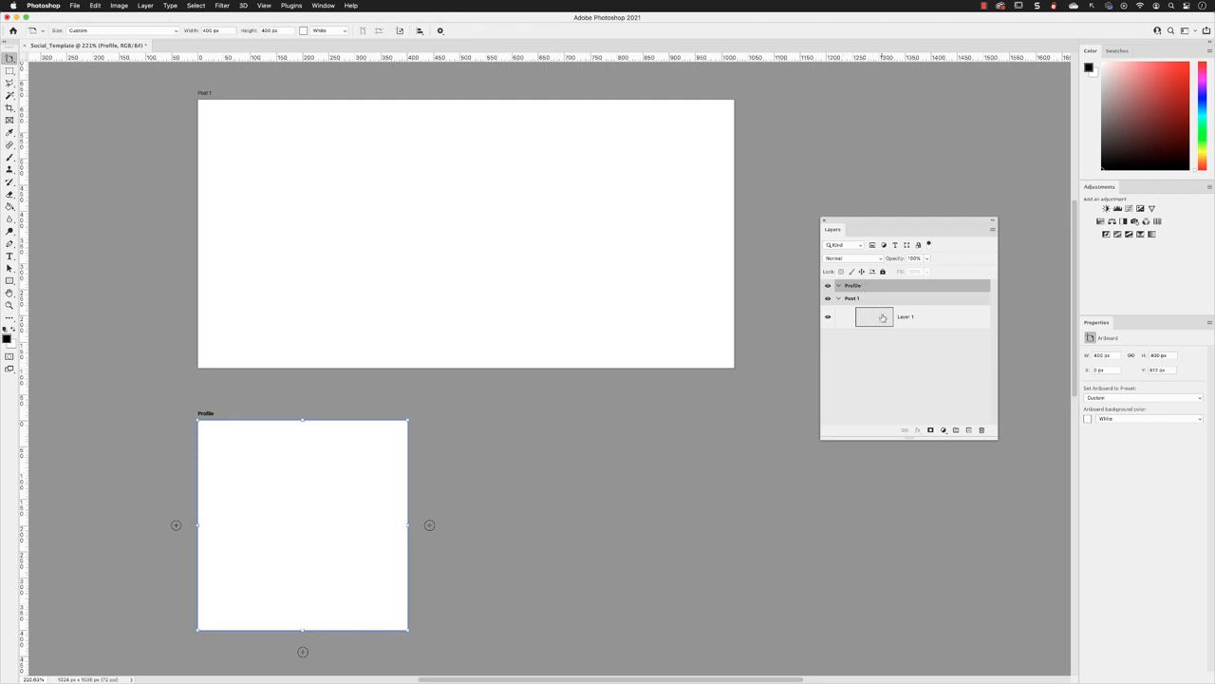
Select Layer 1 in the Post 1 artboard and bring up the File menu.
left_click(905, 316)
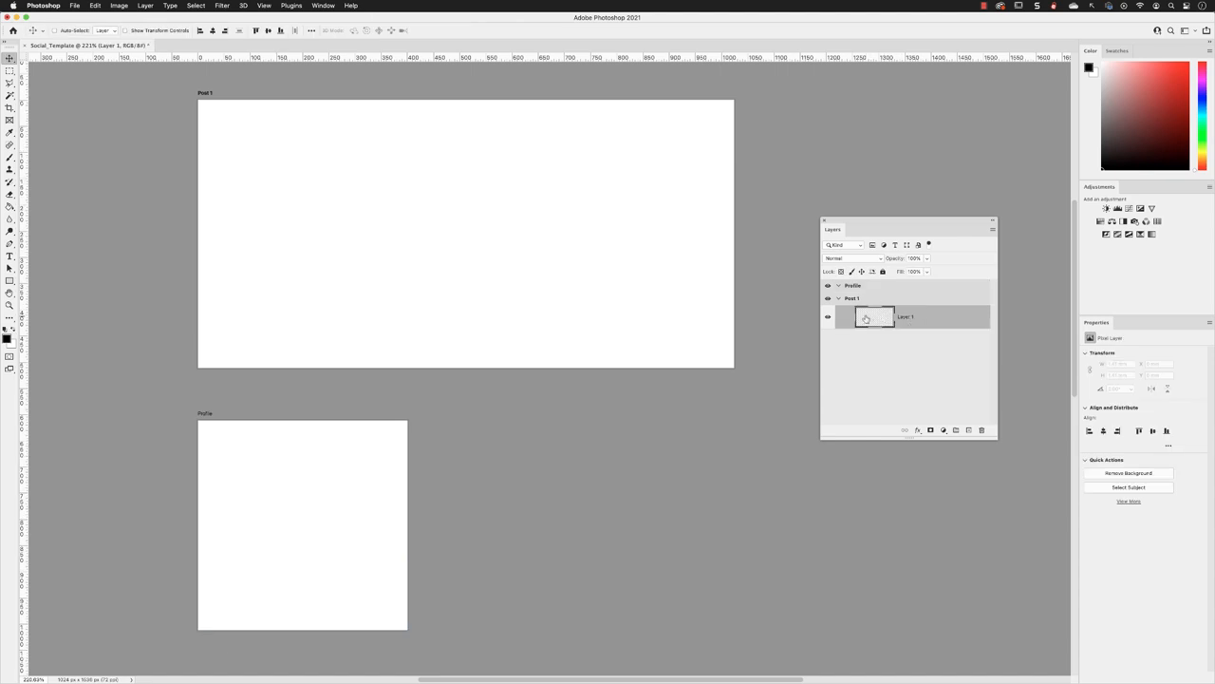
mouse_move(871, 318)
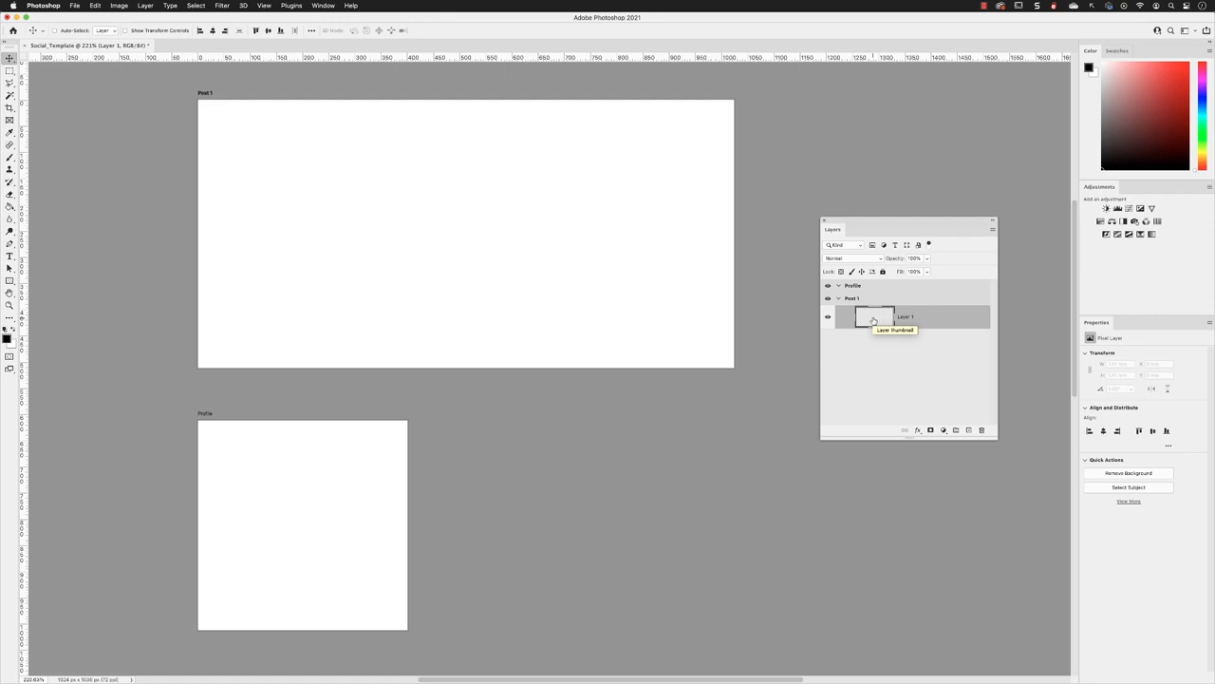
left_click(74, 6)
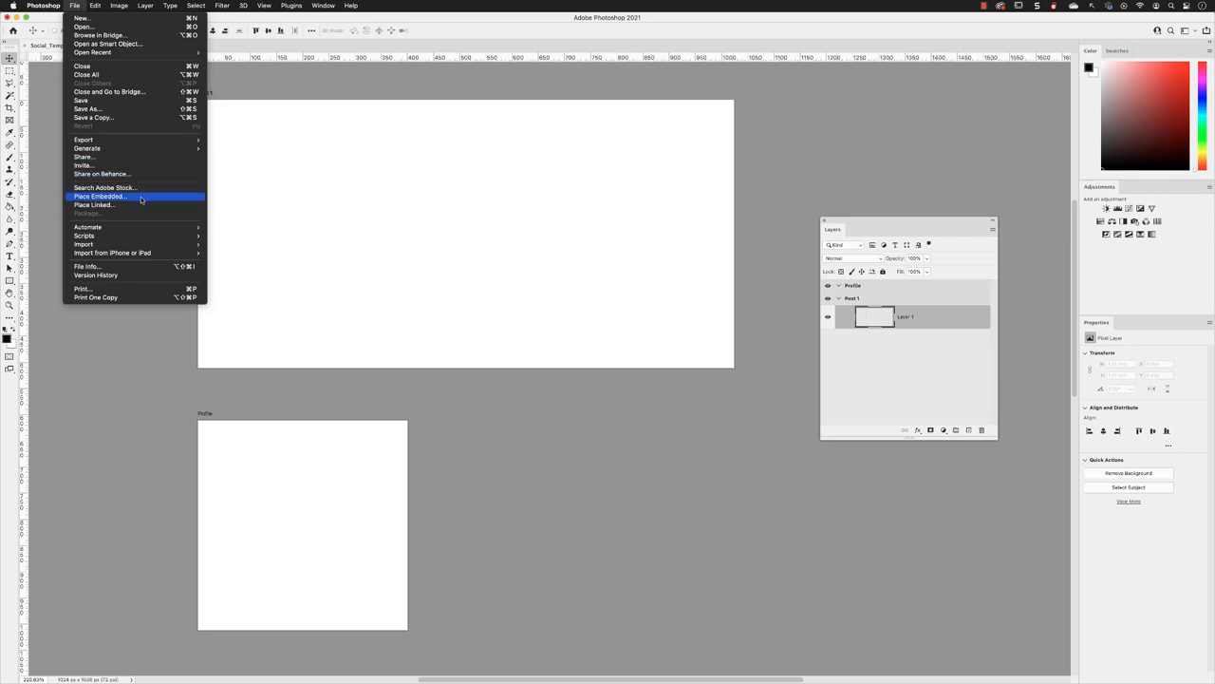
Place Stock_01.jpg as an embedded image on the Post 1 artboard.
left_click(100, 196)
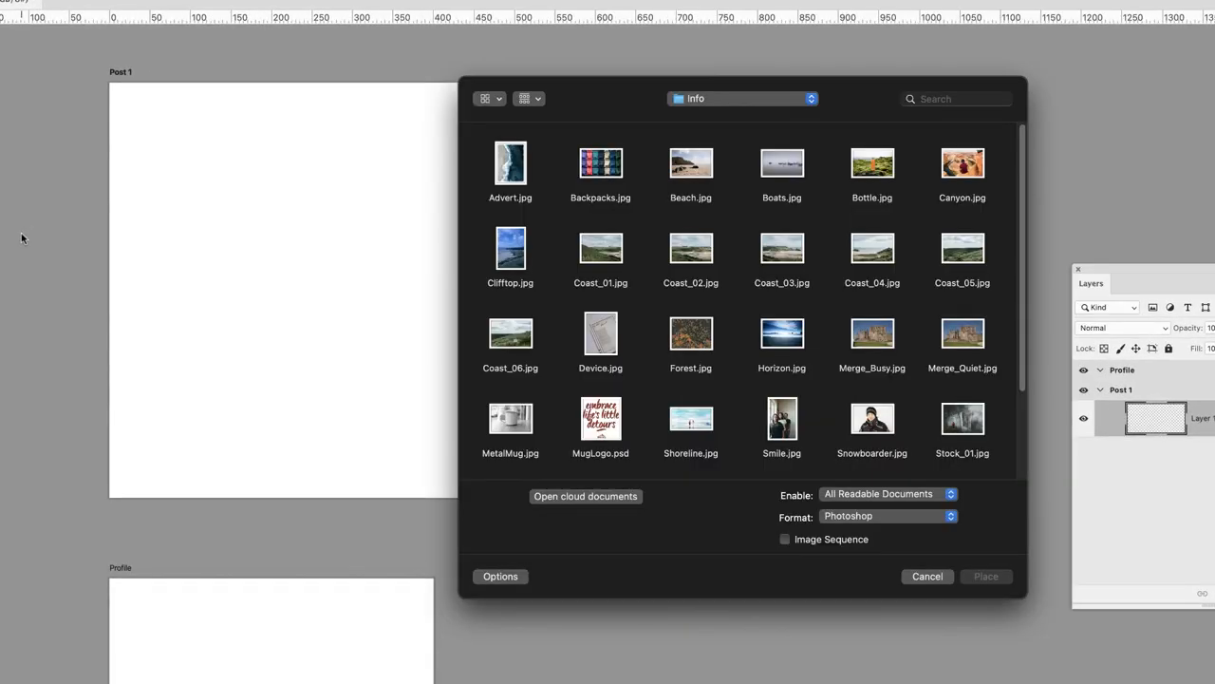
mouse_move(951, 243)
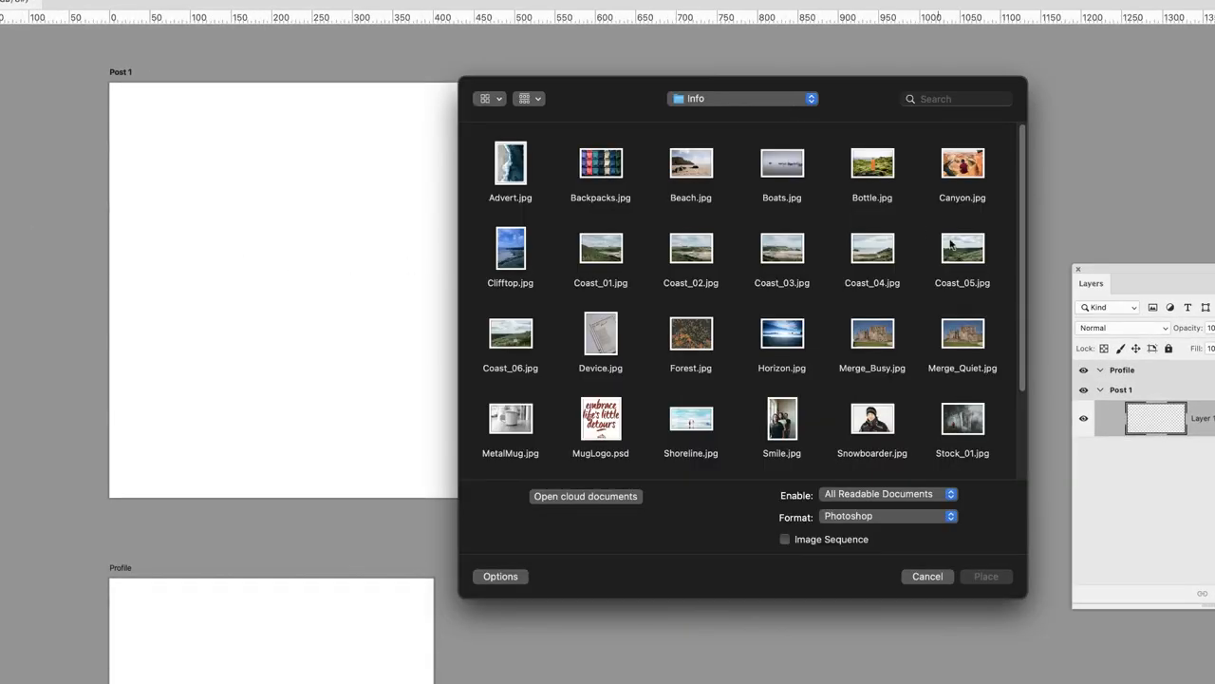
left_click(962, 418)
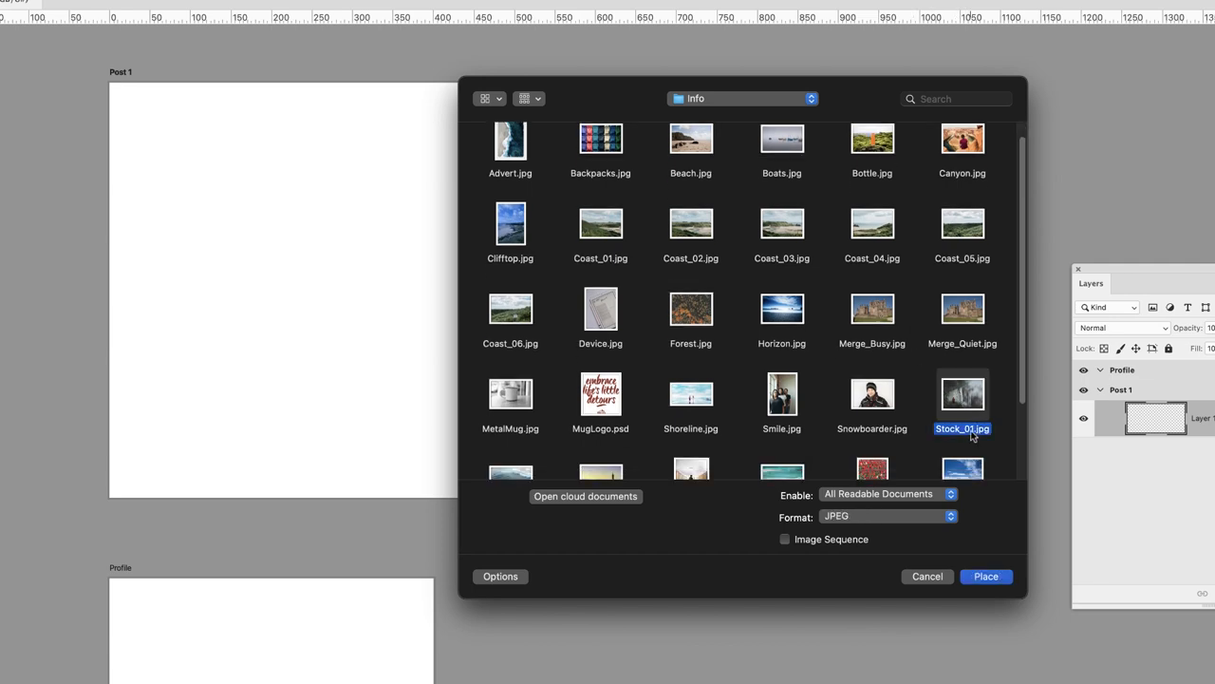
mouse_move(977, 568)
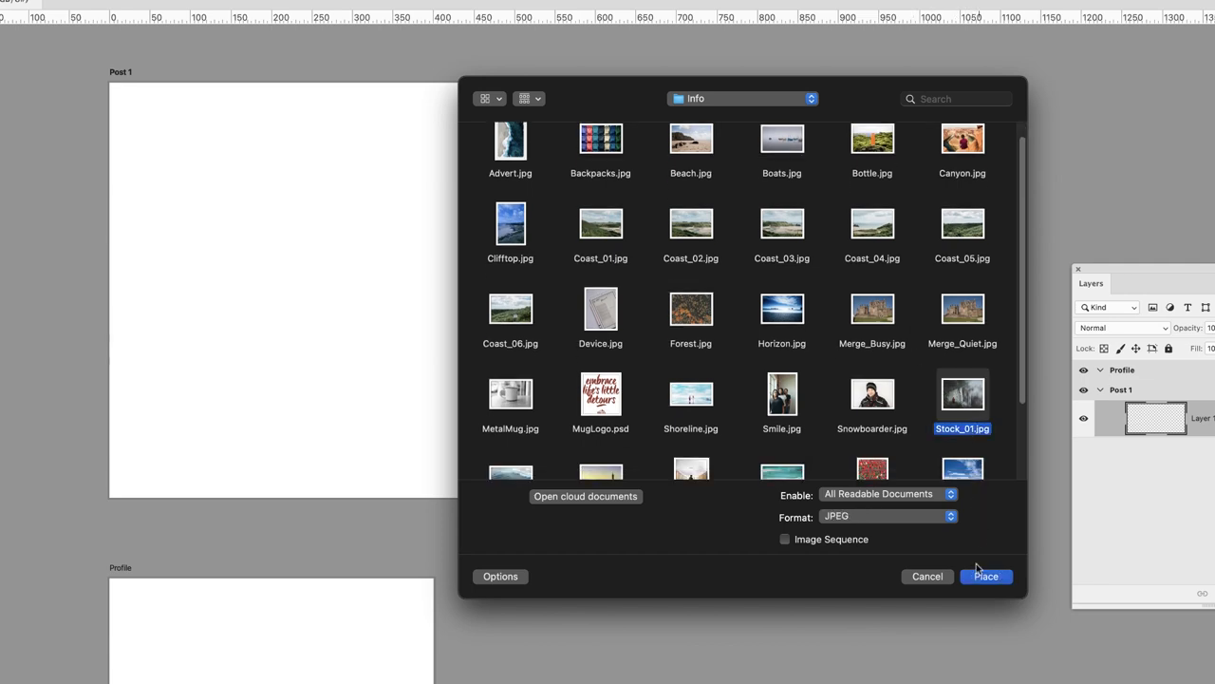
left_click(985, 575)
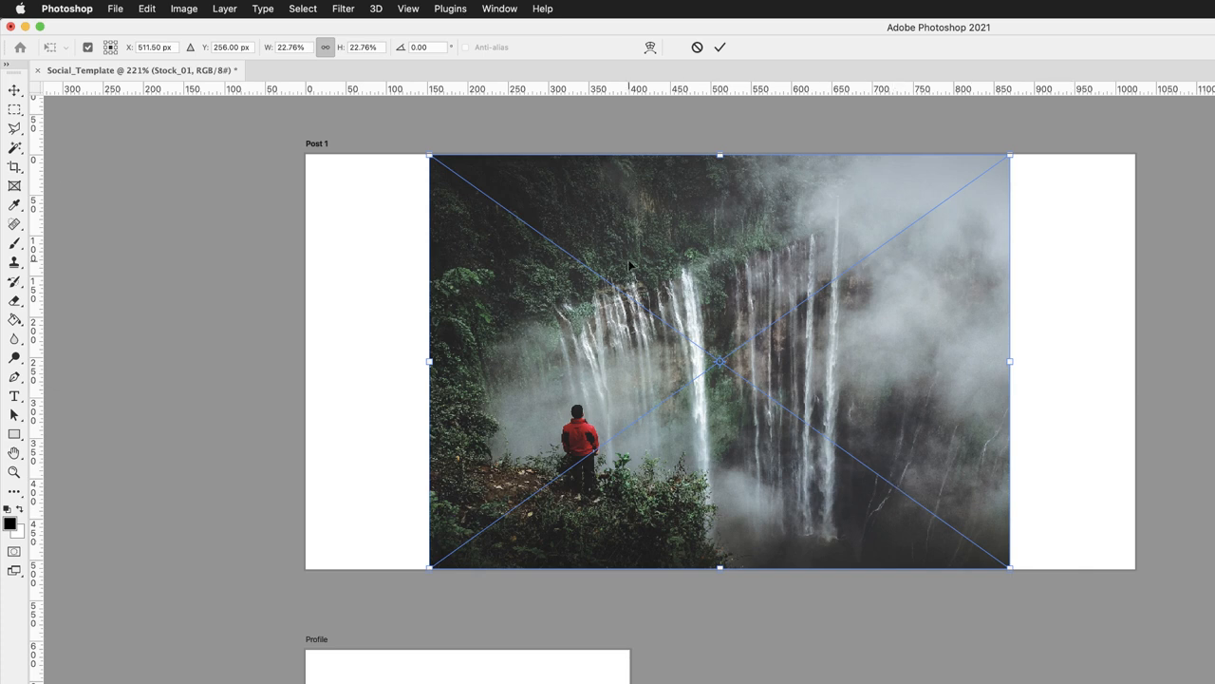
mouse_move(264, 53)
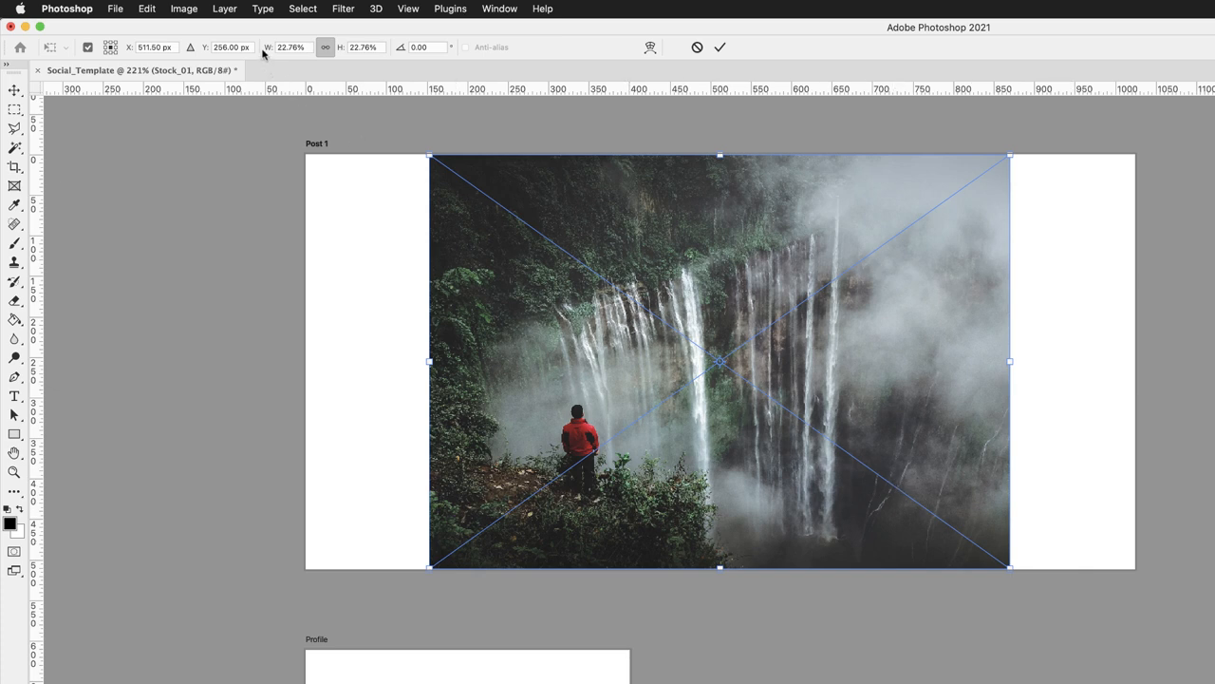
mouse_move(326, 47)
type("33.76")
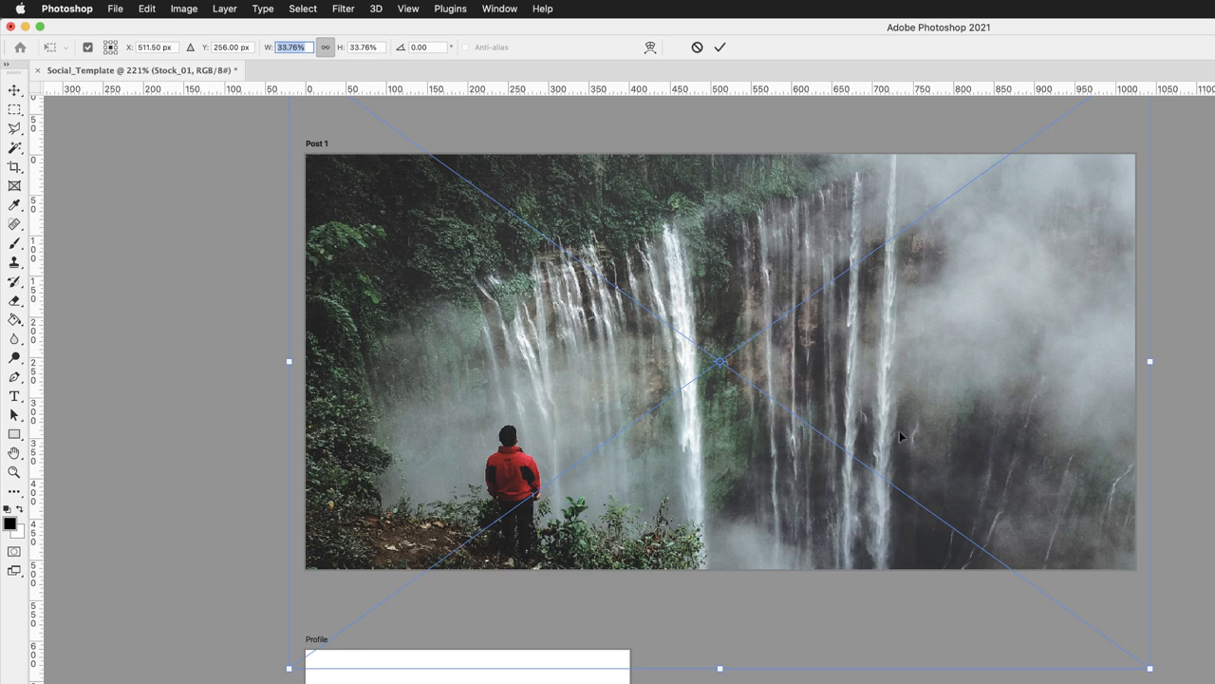
mouse_move(871, 393)
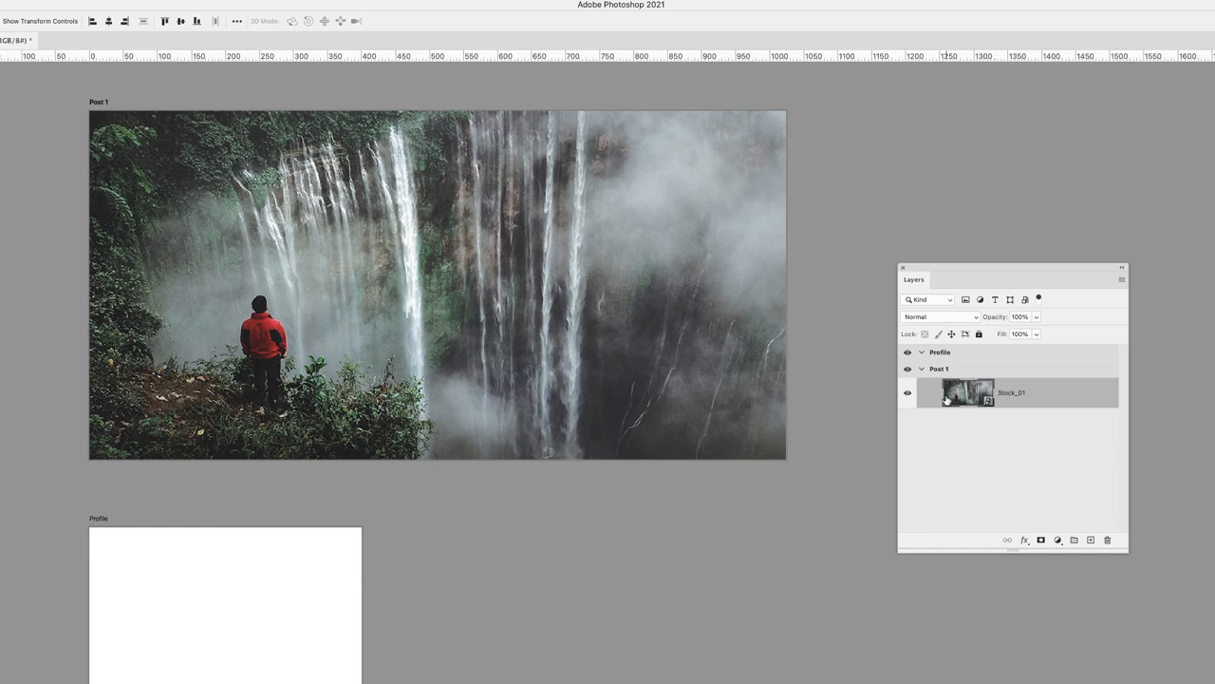
mouse_move(1010, 405)
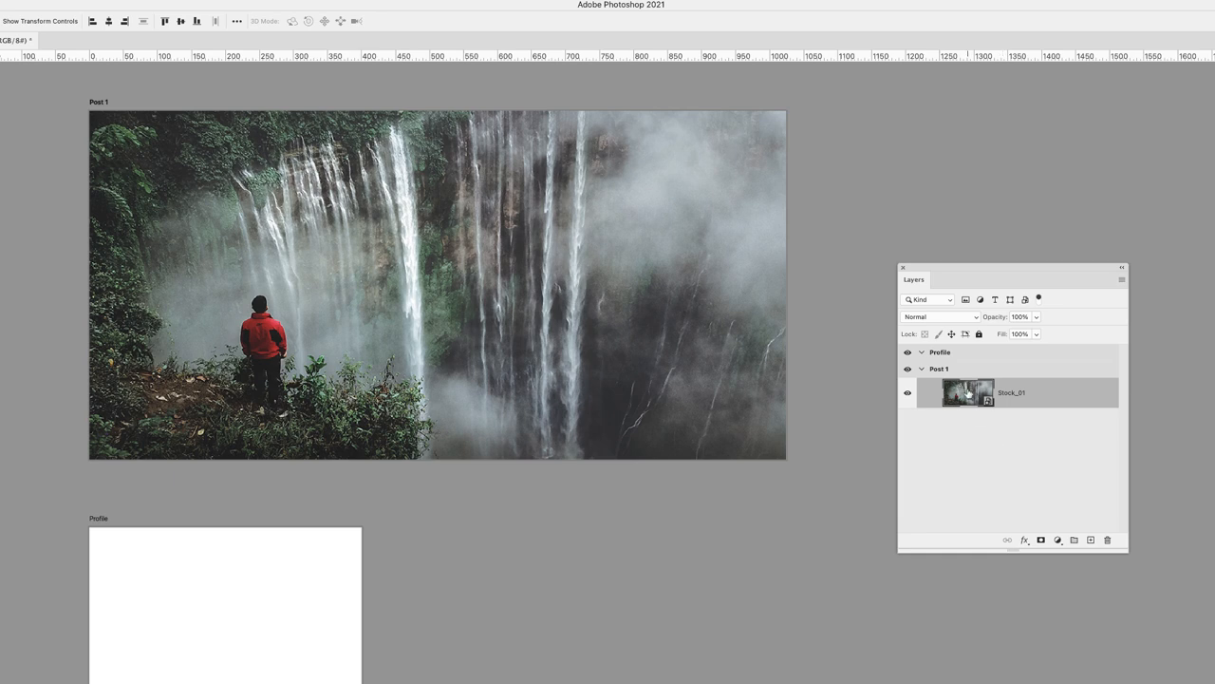
mouse_move(961, 392)
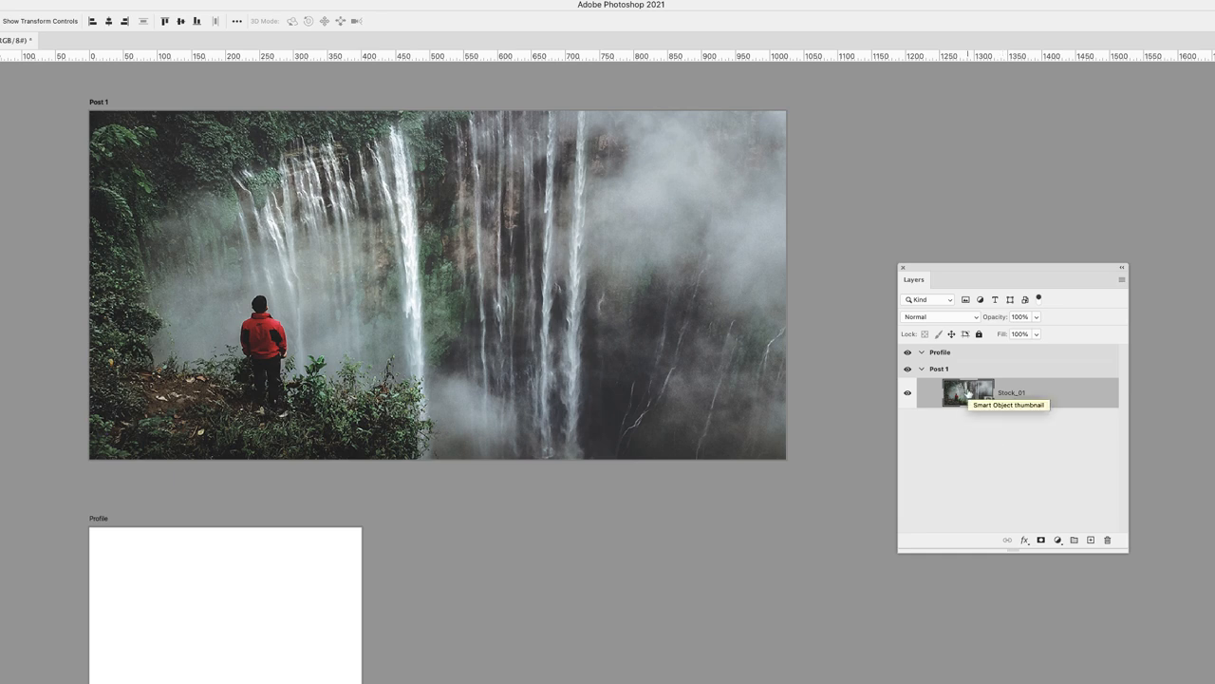
left_click(939, 352)
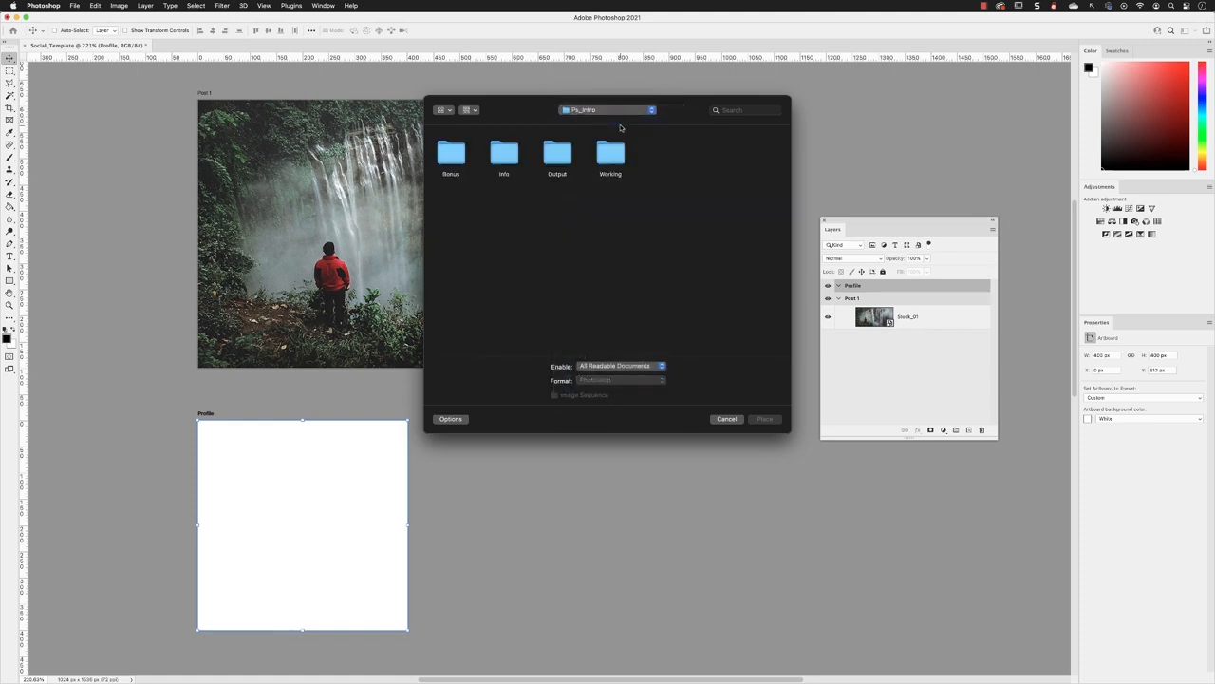
Place WildCo_Avatar.psd from the Working folder onto the Profile artboard.
double_click(610, 156)
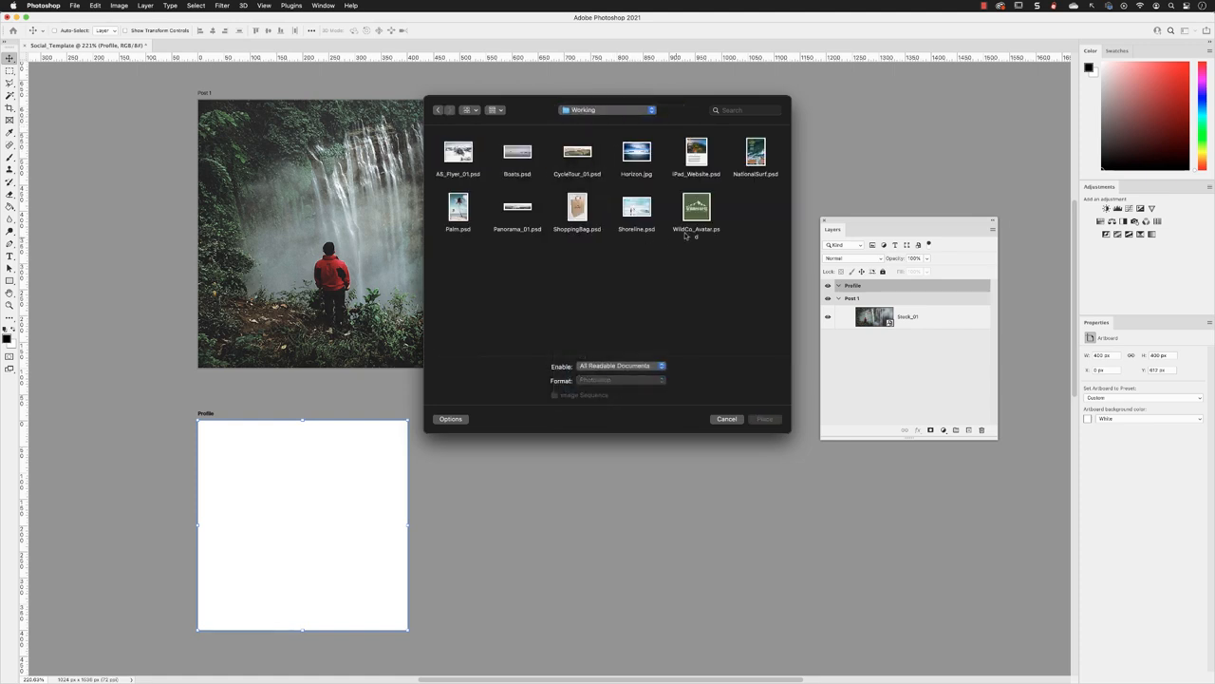
left_click(696, 206)
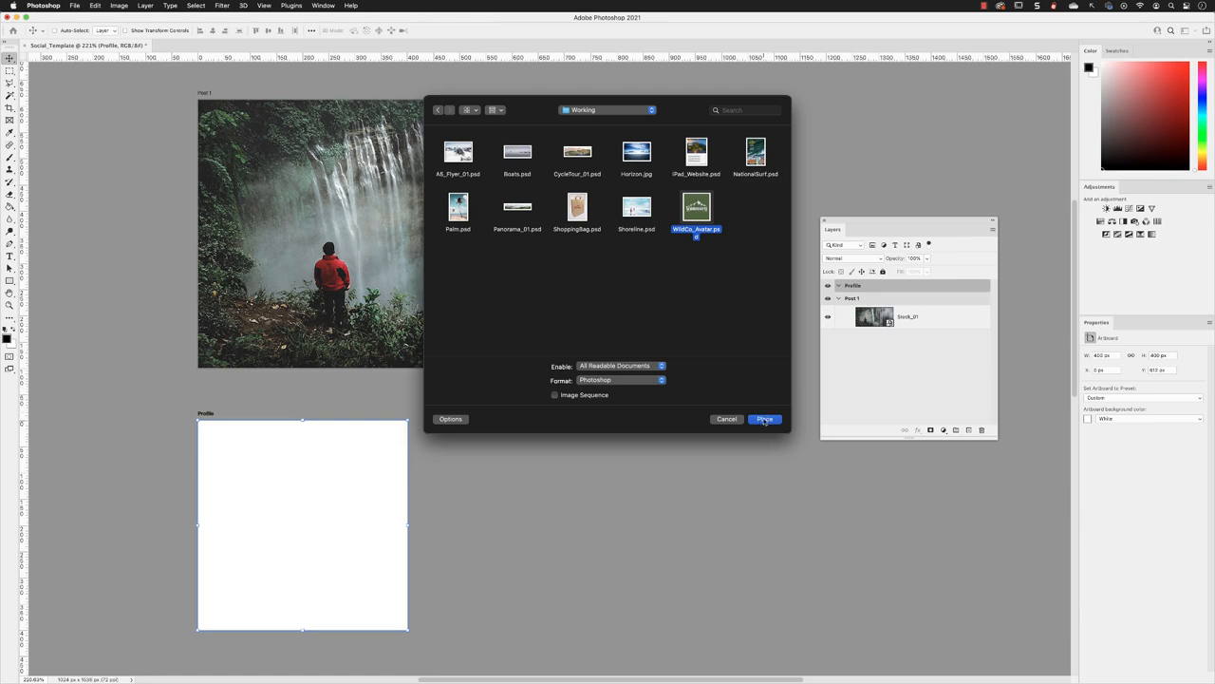
left_click(764, 418)
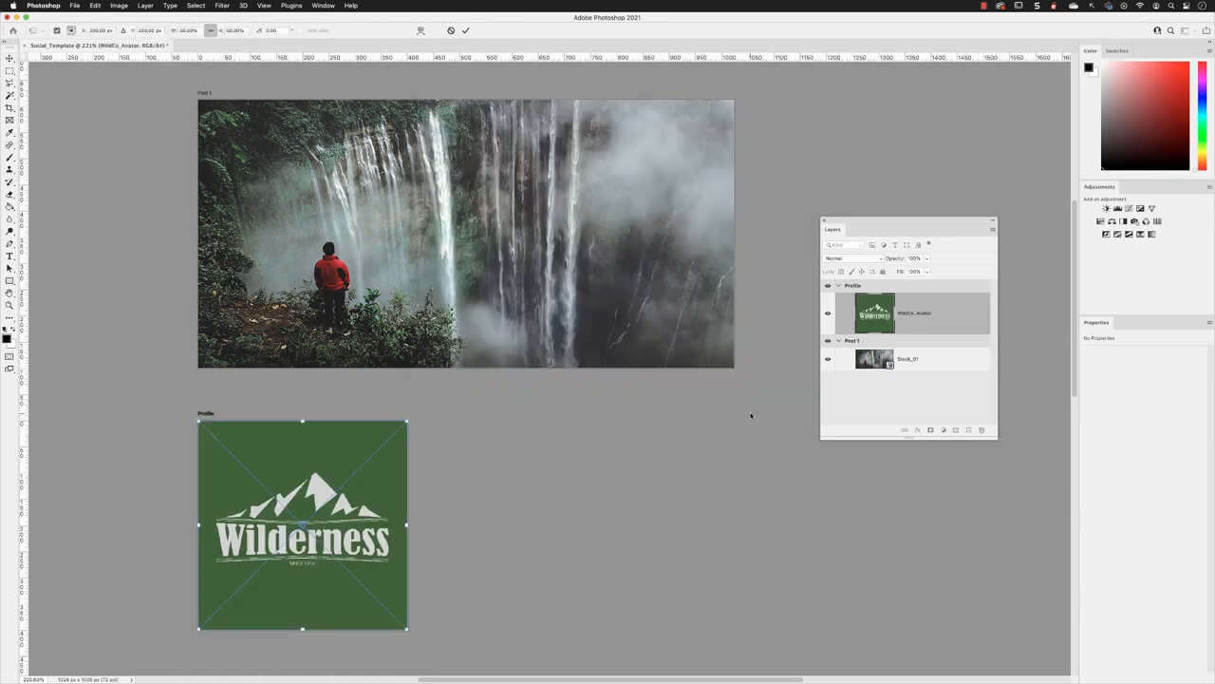
mouse_move(744, 405)
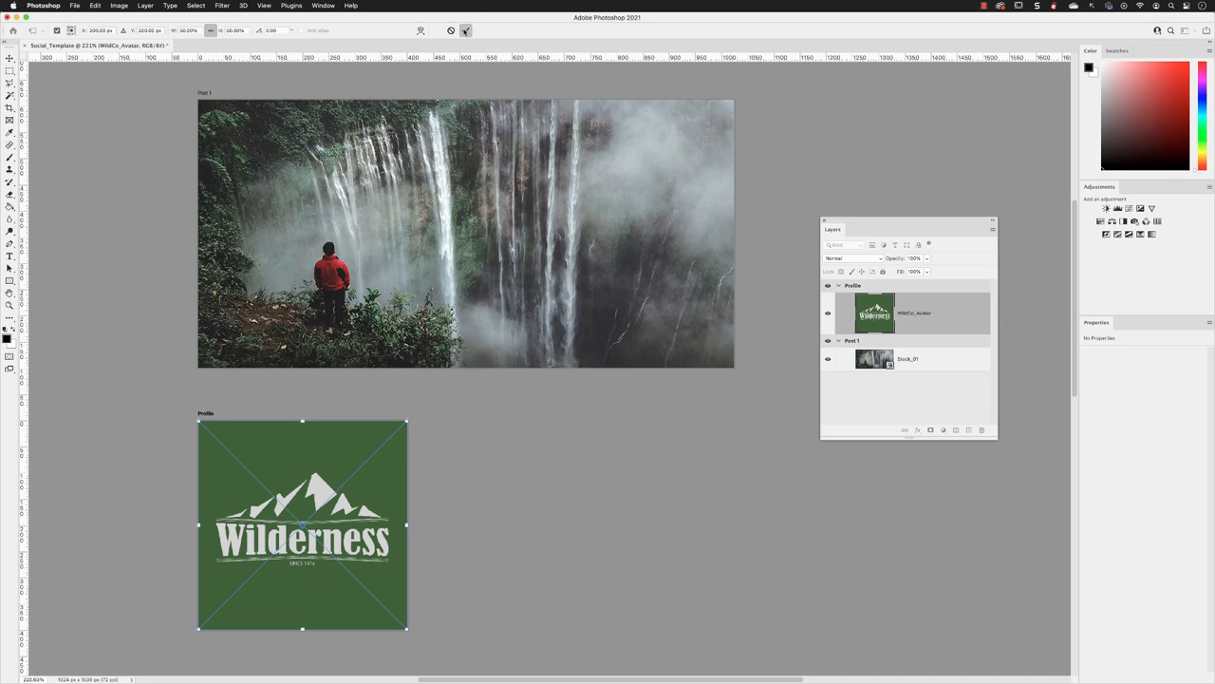
Commit the WildCo_Avatar logo placement with the options-bar checkmark.
left_click(9, 60)
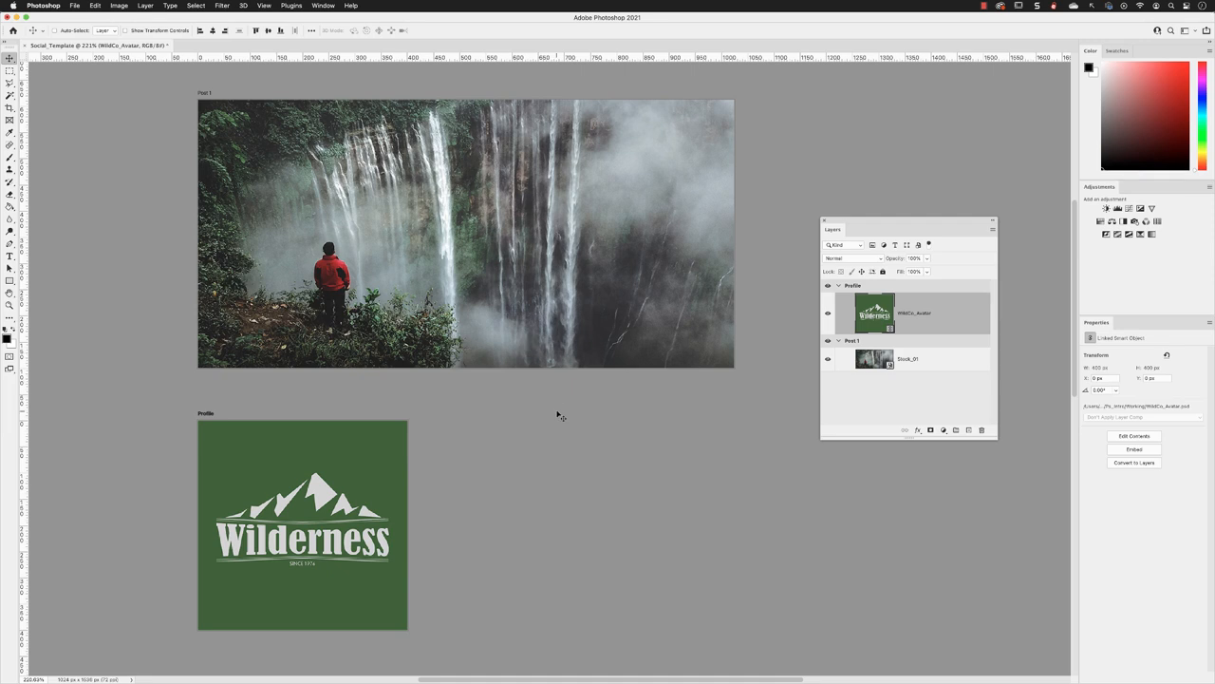